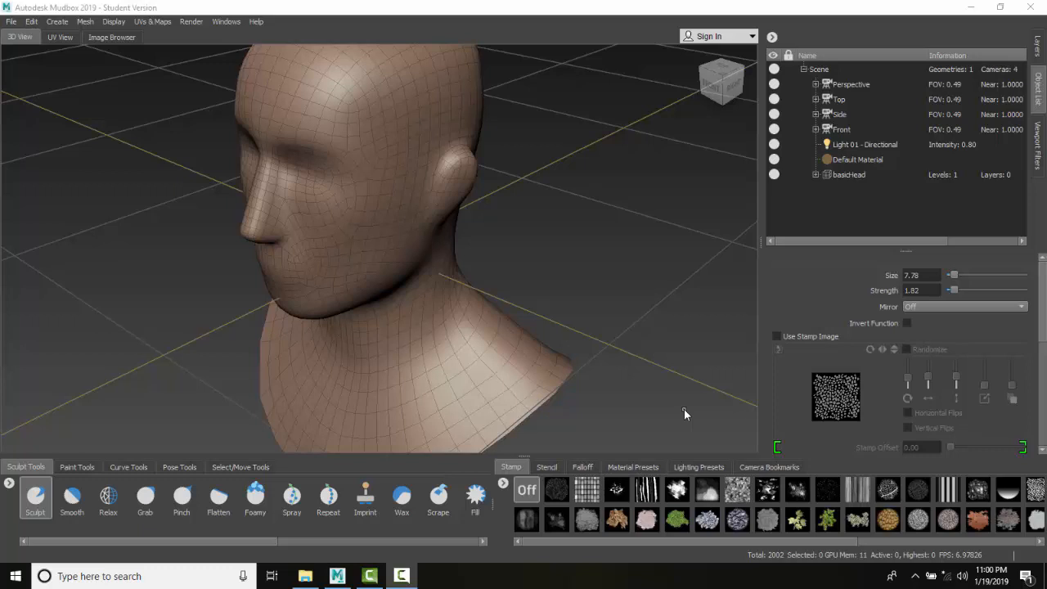
{"action": "mouse_move", "coordinate": [454, 200]}
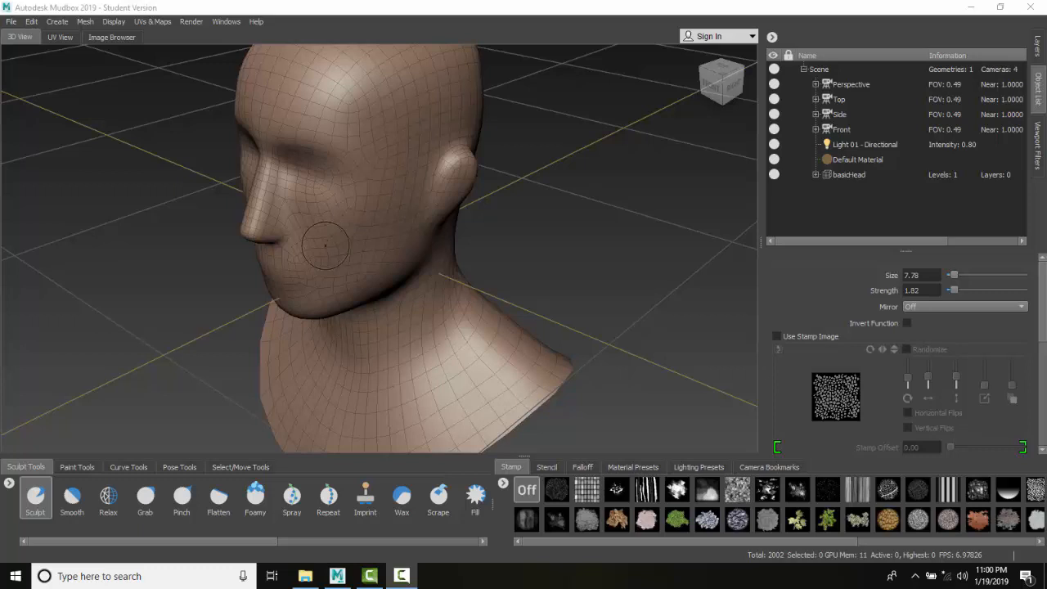
Add subdivision level 2 to basicHead, raising it from about 2,000 to 8,000 polygons.
{"action": "left_click", "coordinate": [85, 22]}
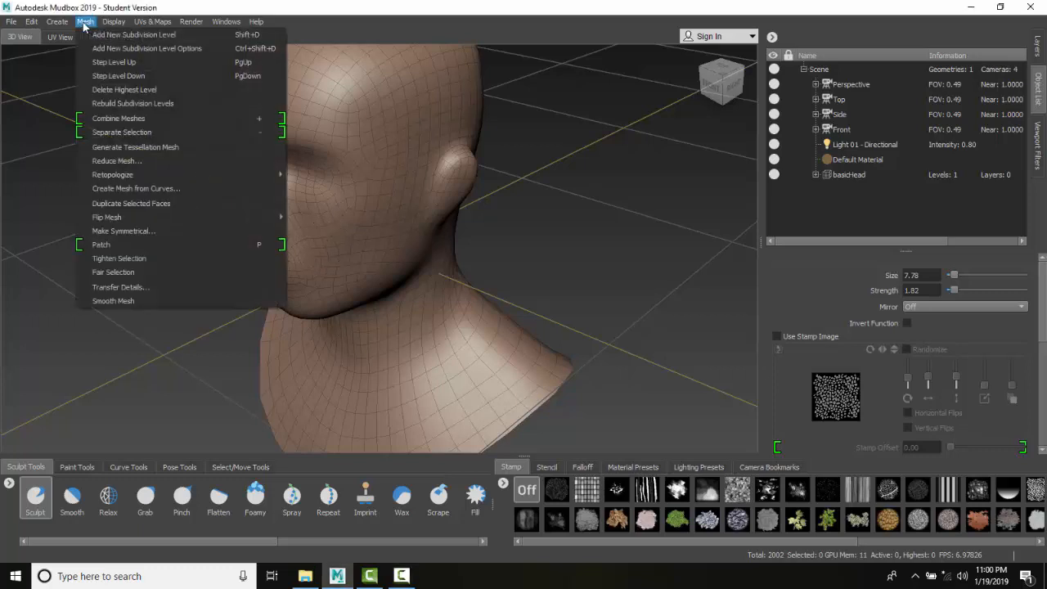
{"action": "mouse_move", "coordinate": [133, 34]}
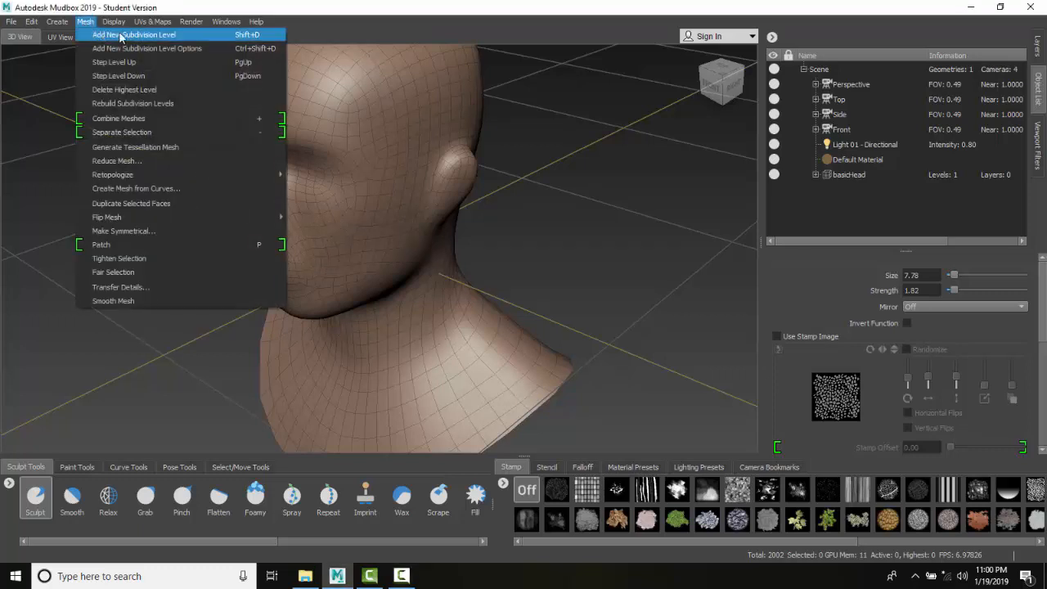
{"action": "left_click", "coordinate": [133, 35]}
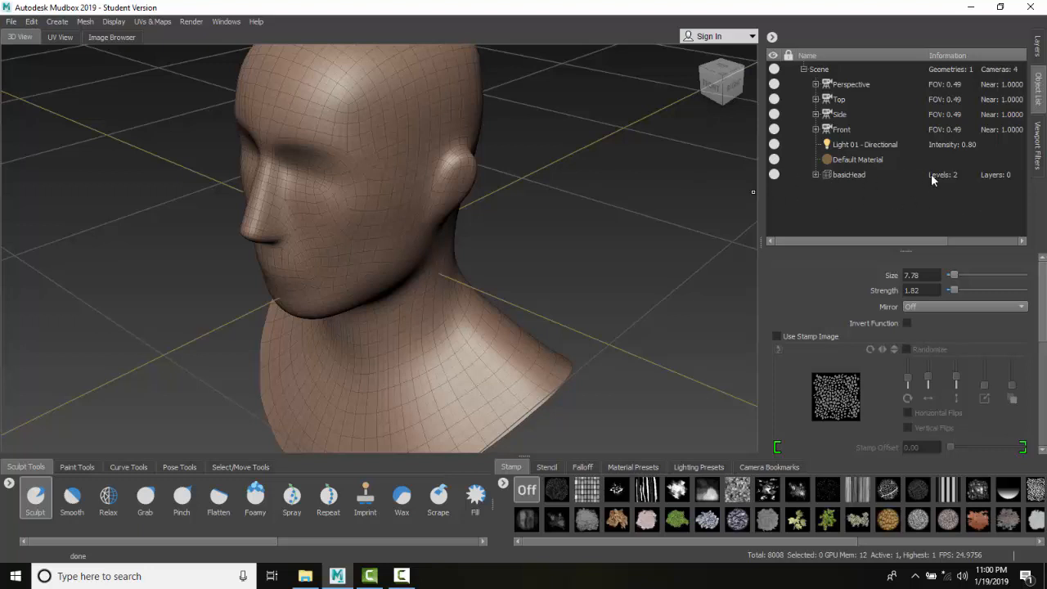
{"action": "mouse_move", "coordinate": [1039, 93]}
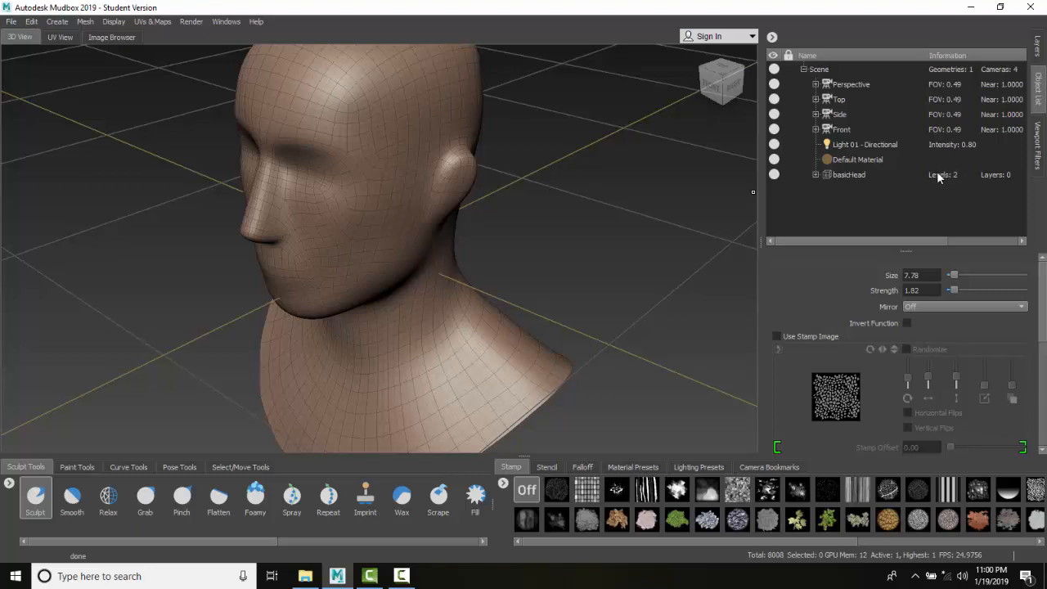
{"action": "mouse_move", "coordinate": [848, 183]}
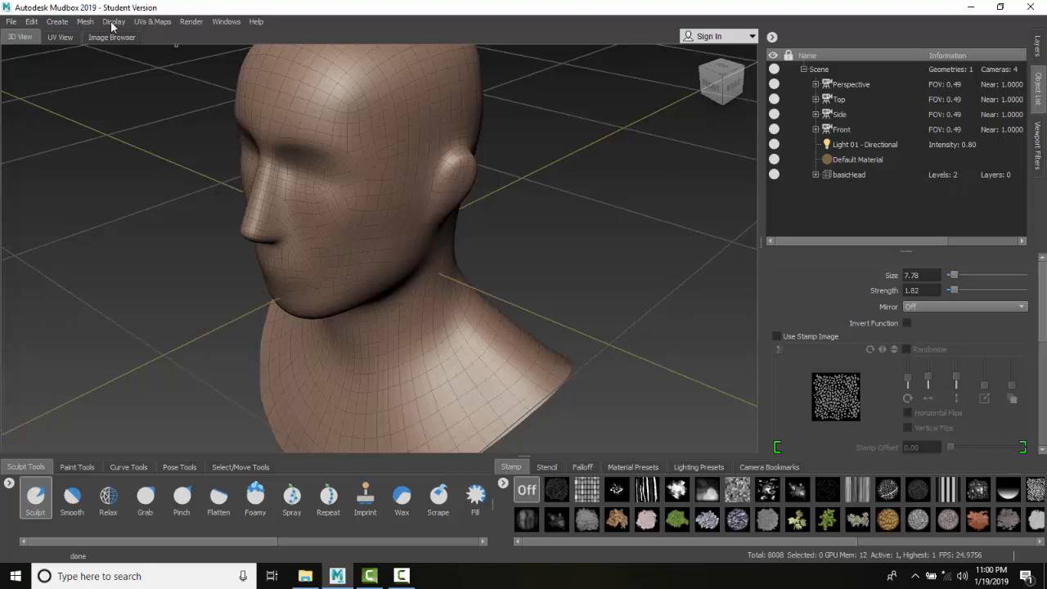
Try for a third subdivision level; viewport display settings open instead, leaving basicHead at two levels.
{"action": "left_click", "coordinate": [85, 21]}
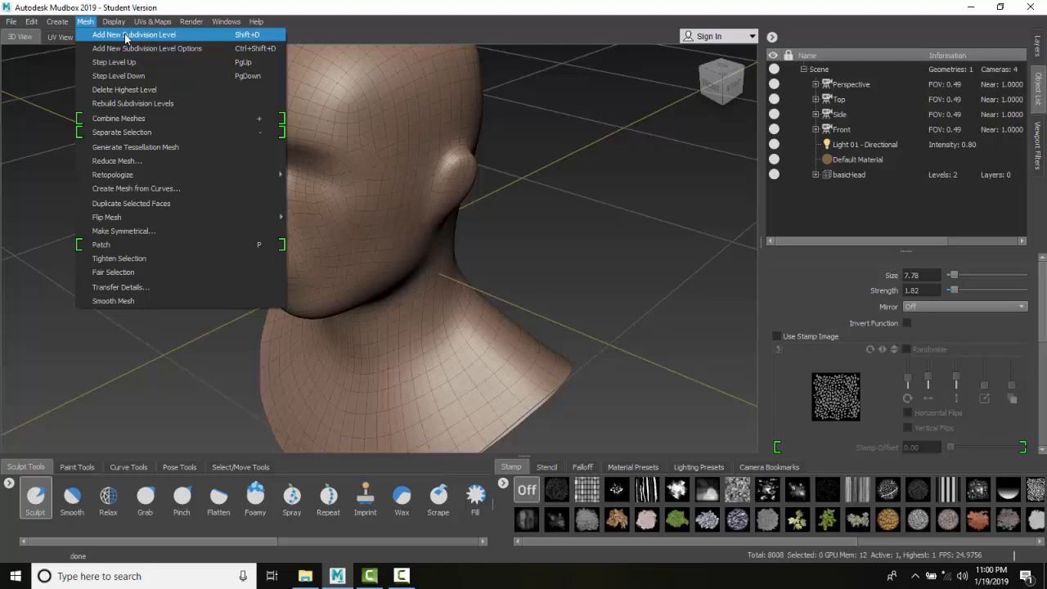
{"action": "left_click", "coordinate": [114, 21]}
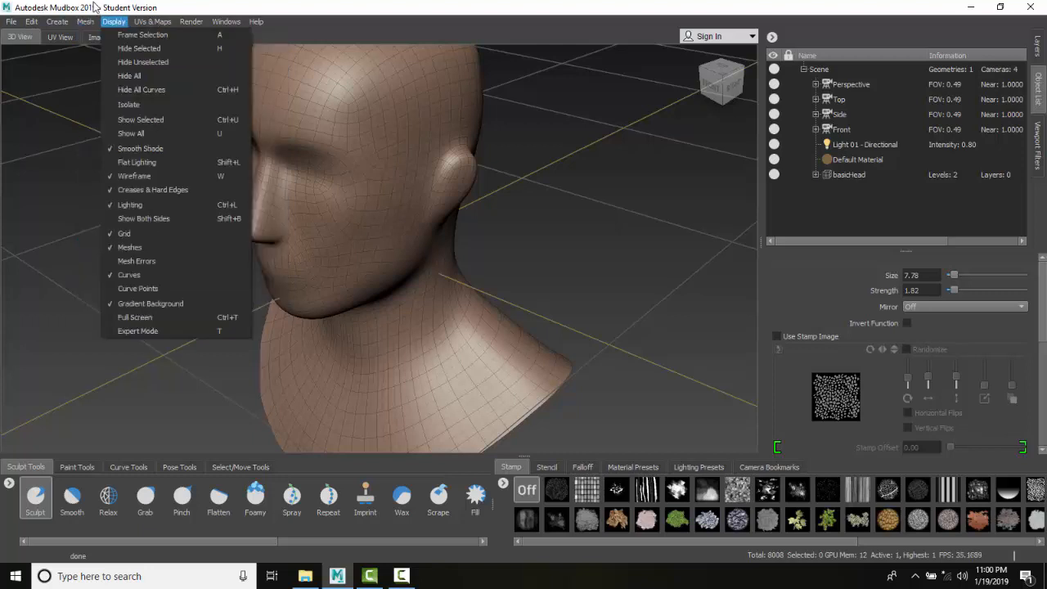
{"action": "mouse_move", "coordinate": [390, 130]}
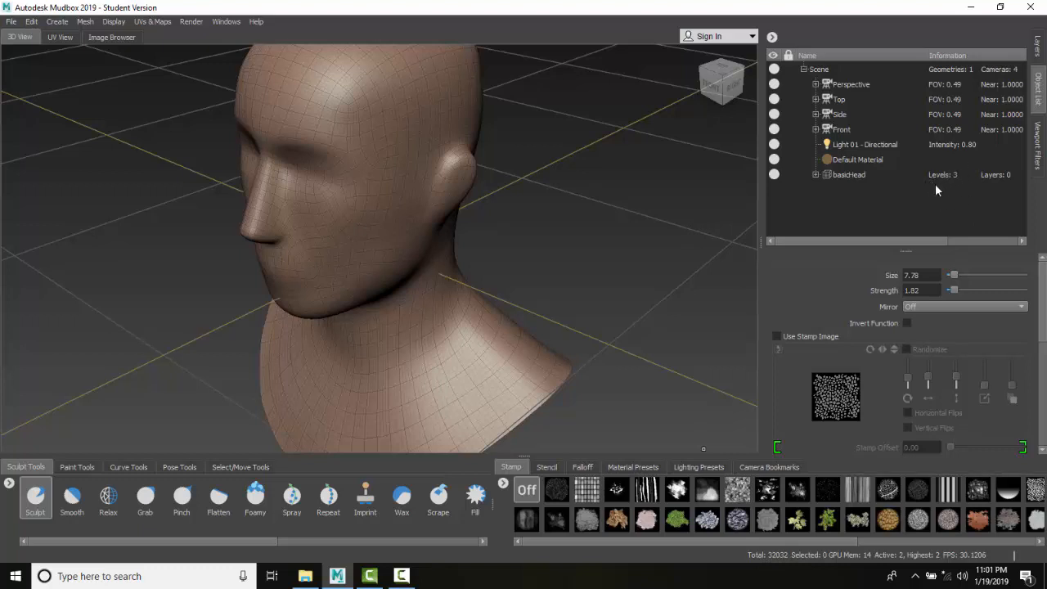
{"action": "mouse_move", "coordinate": [521, 262]}
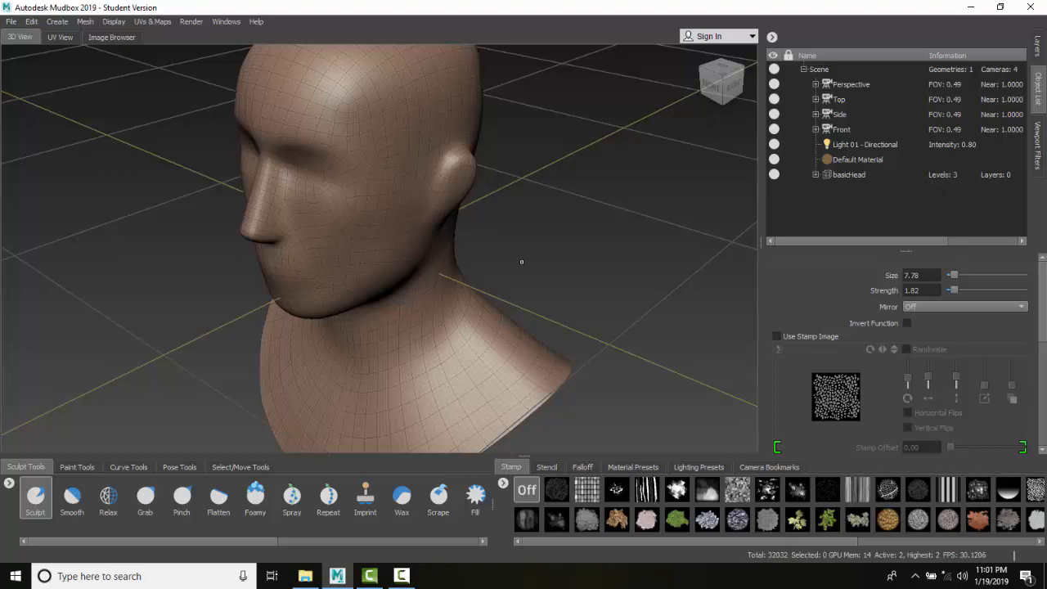
{"action": "mouse_move", "coordinate": [526, 264]}
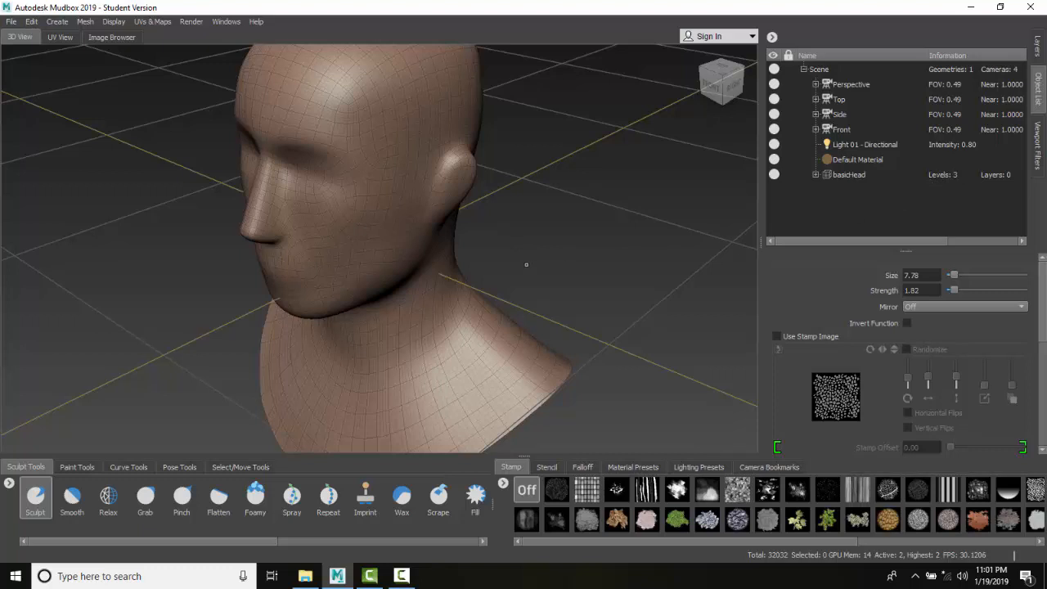
Run Add New Subdivision Level again on the 32,000-polygon basicHead toward a fourth level.
{"action": "left_click", "coordinate": [85, 21]}
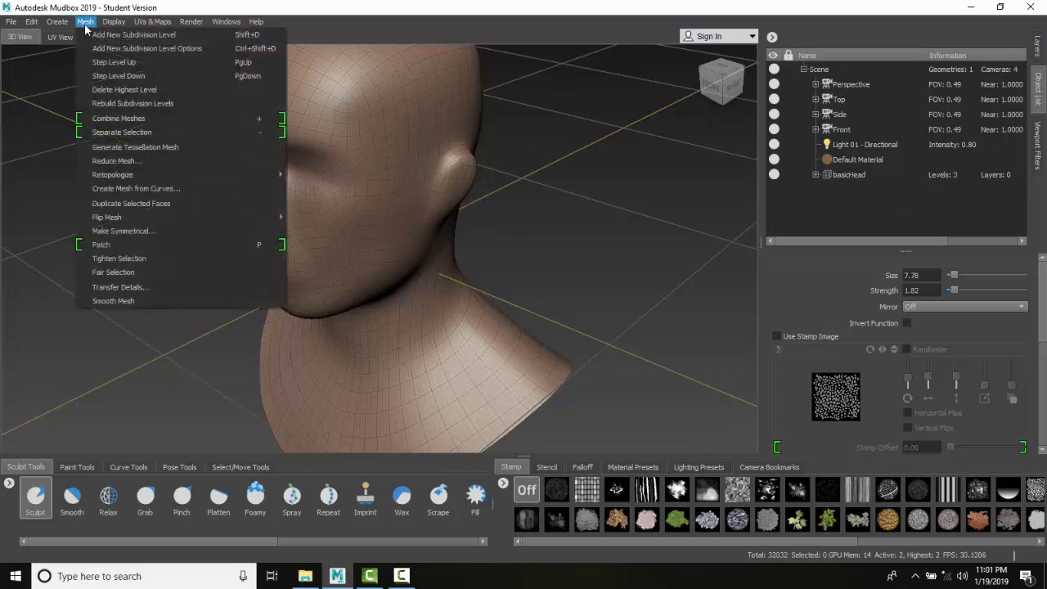
{"action": "mouse_move", "coordinate": [133, 34]}
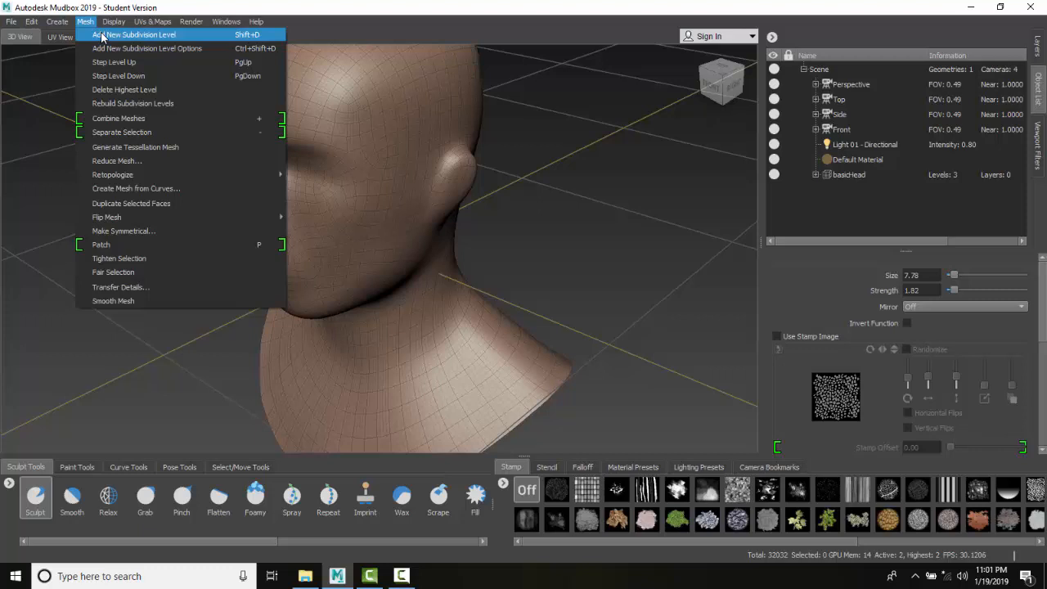
{"action": "left_click", "coordinate": [135, 34]}
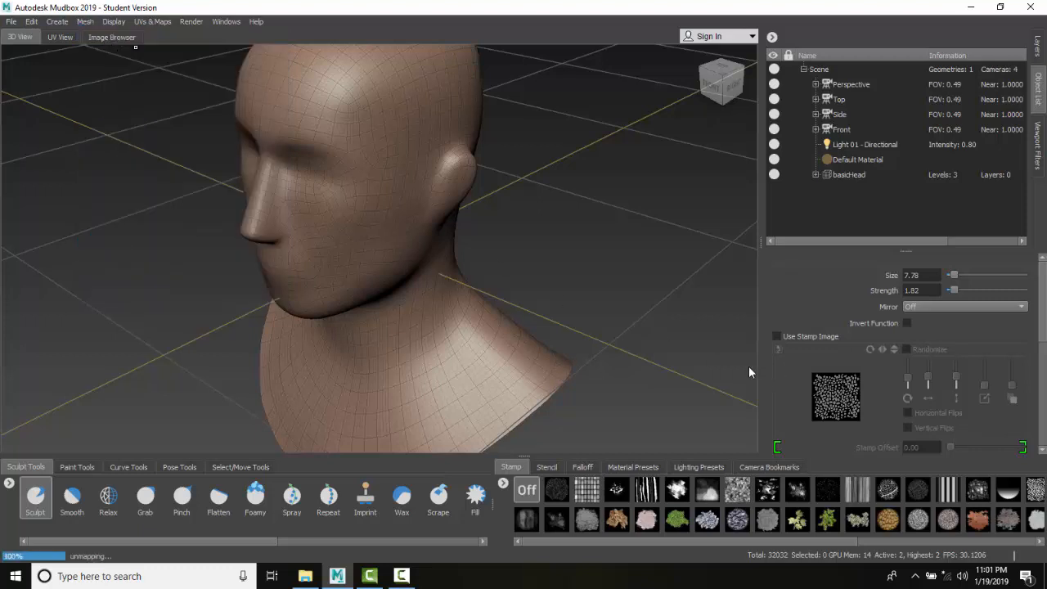